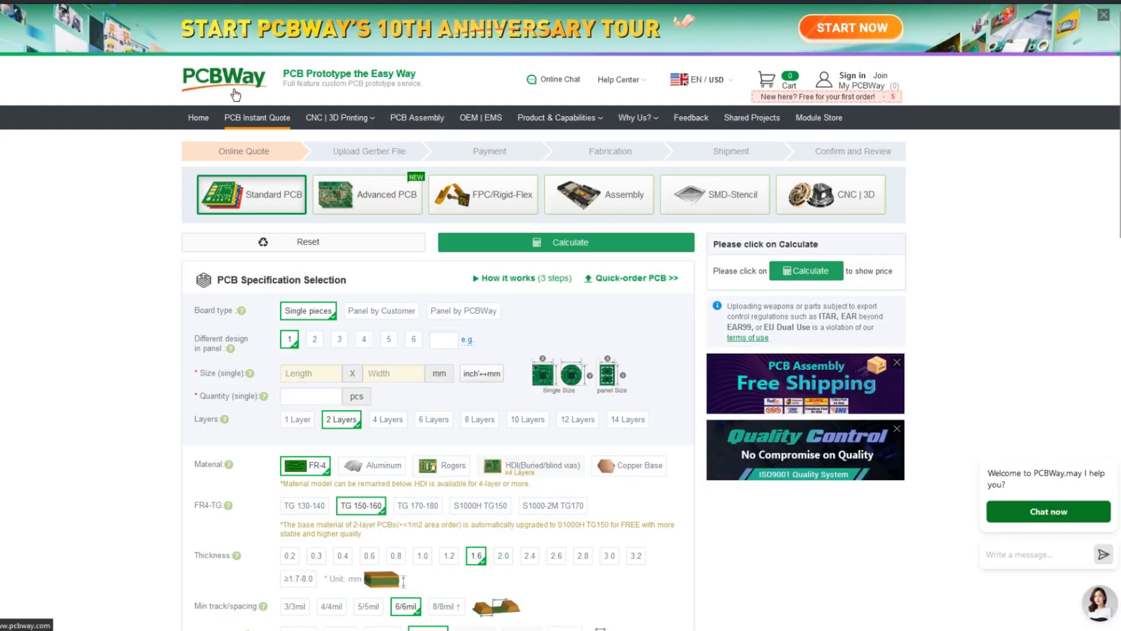
pyautogui.moveTo(869, 201)
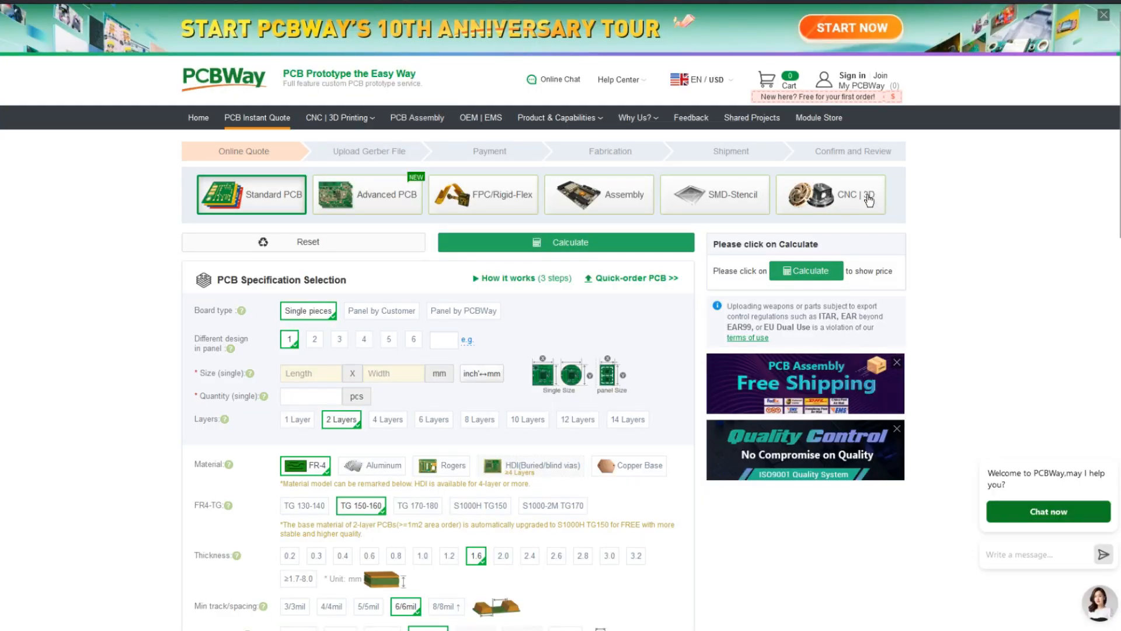
# Step: Open the CNC | 3D printing quote page from the PCB Instant Quote product row
pyautogui.click(831, 194)
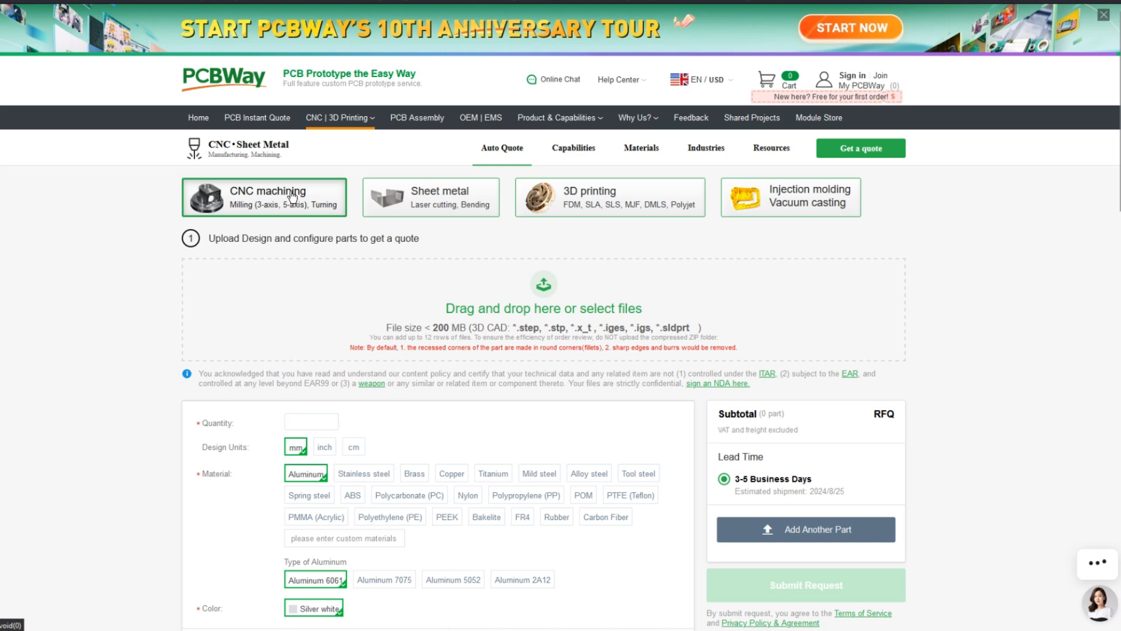
pyautogui.moveTo(752, 217)
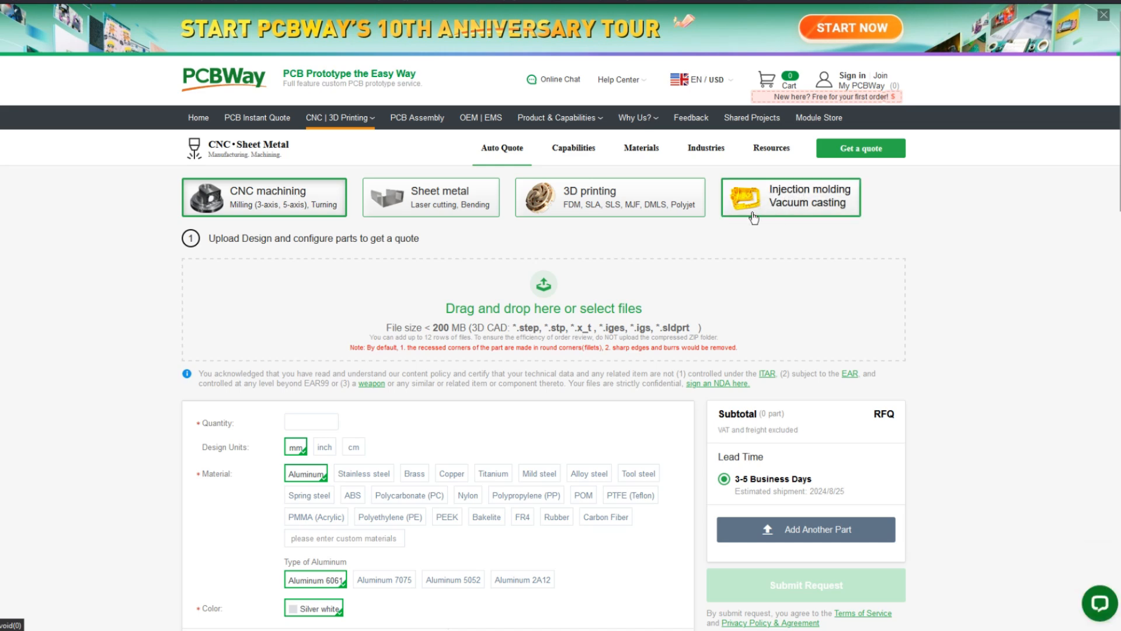
pyautogui.moveTo(432, 196)
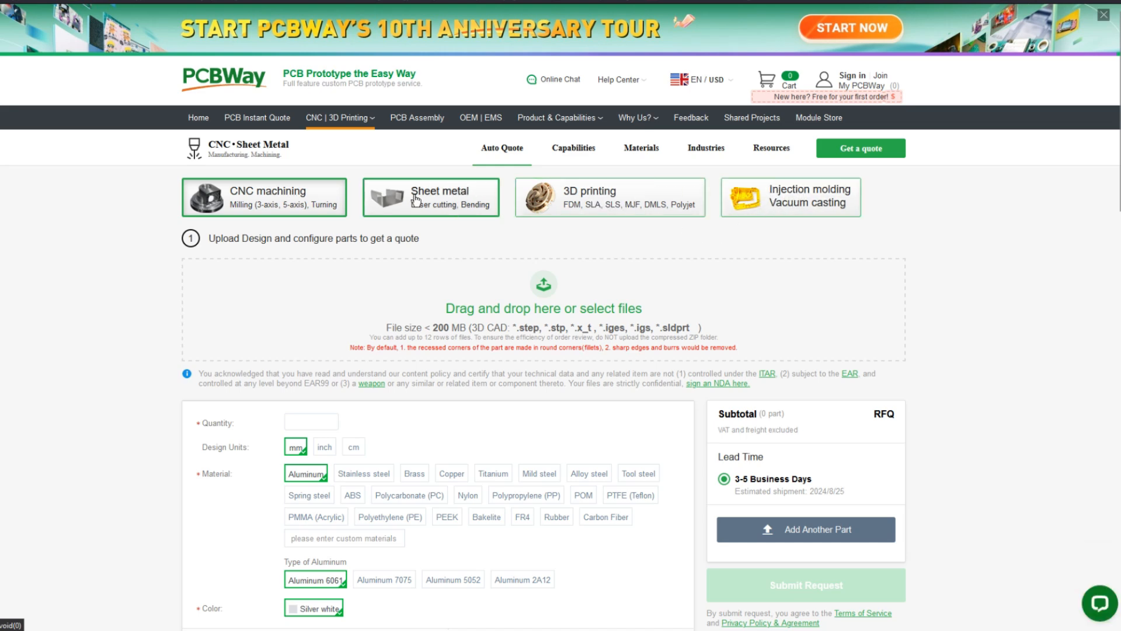
# Step: Look over the CNC machining quote options, then return to PCB Instant Quote
pyautogui.click(480, 118)
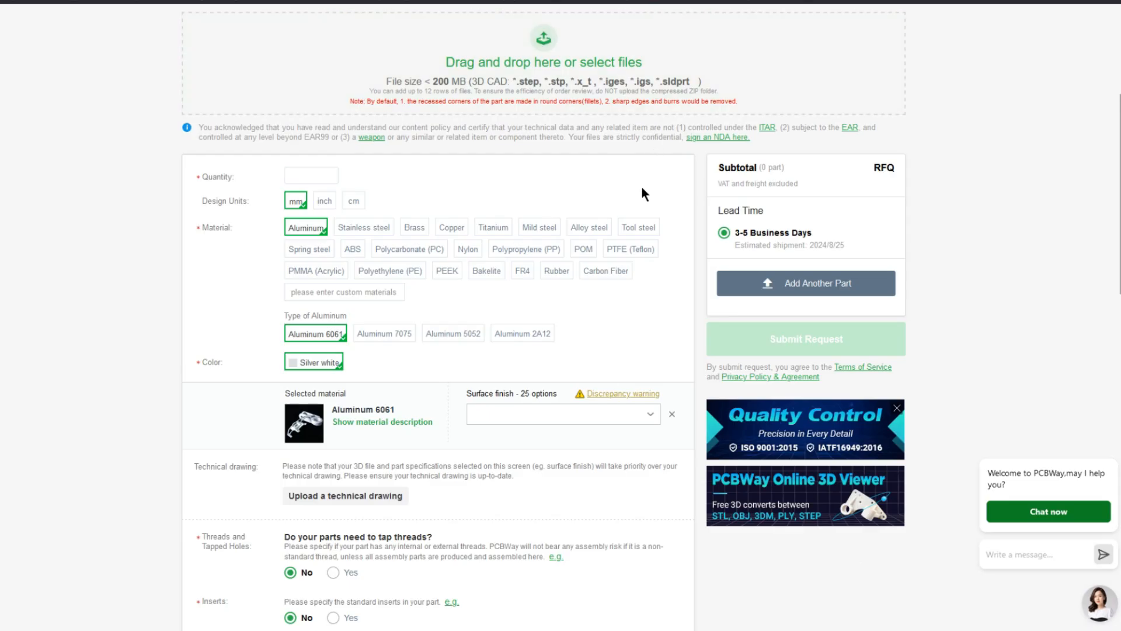
pyautogui.moveTo(390, 275)
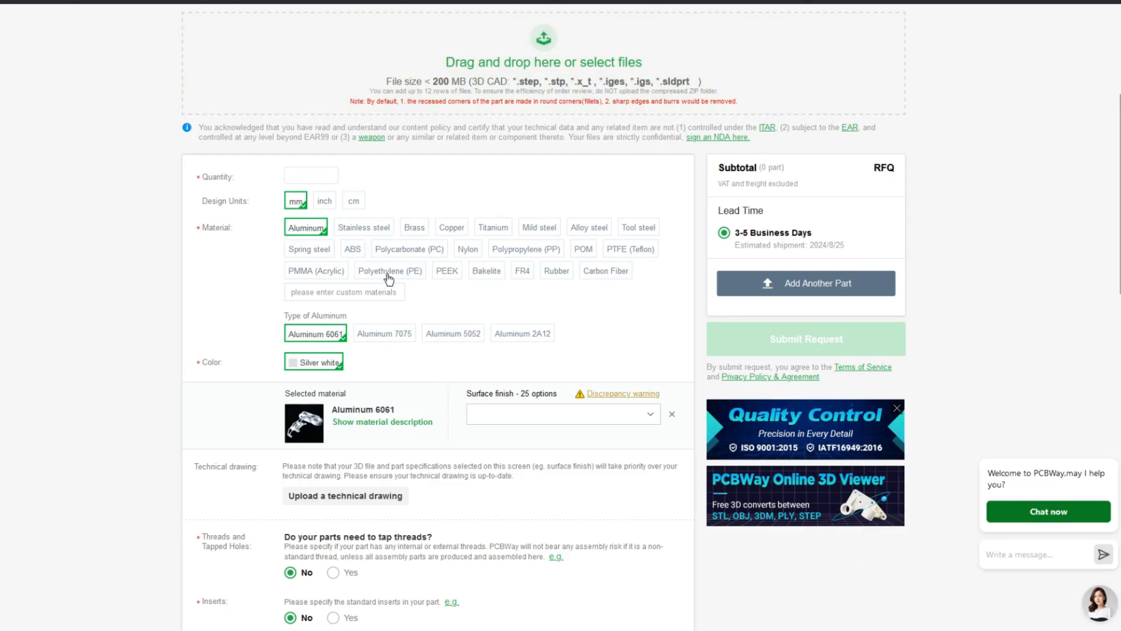
pyautogui.scroll(3)
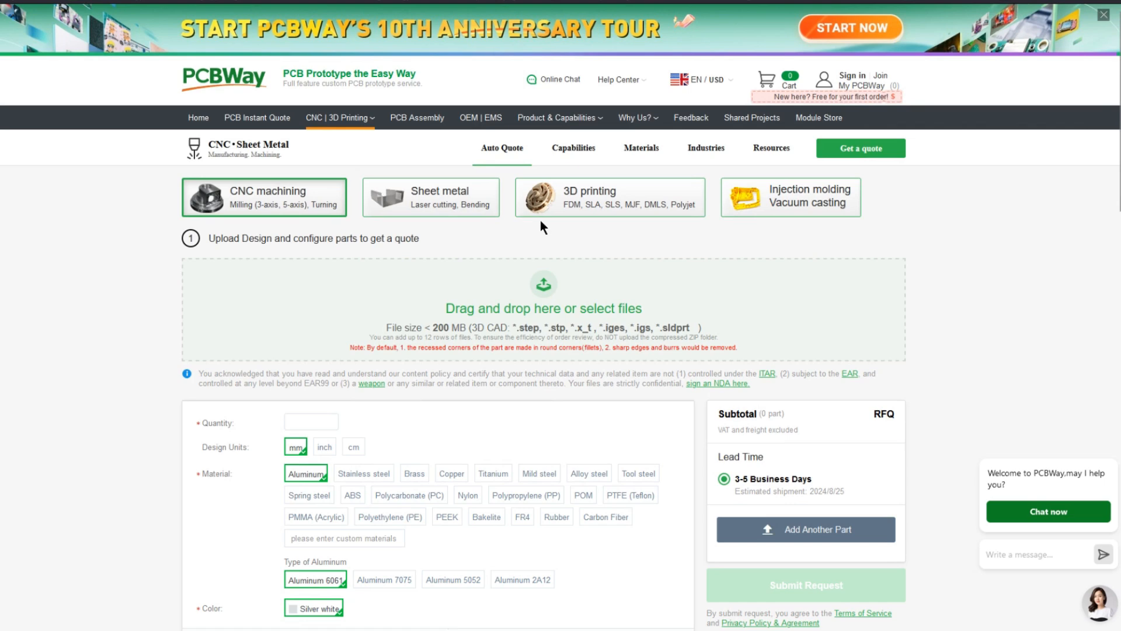
pyautogui.click(257, 118)
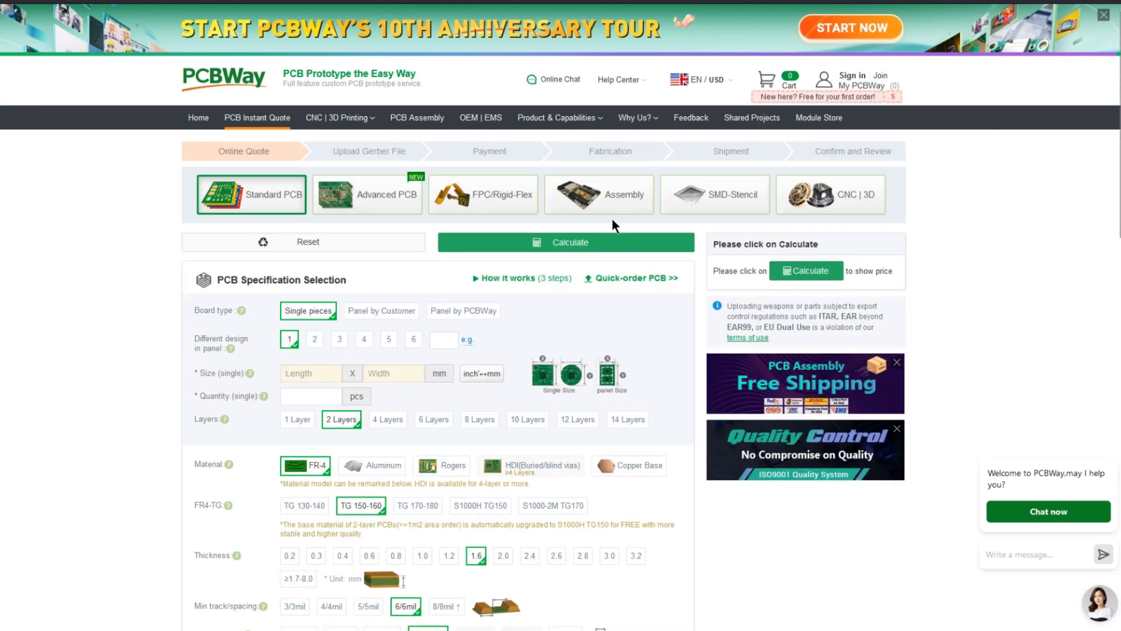
pyautogui.moveTo(619, 235)
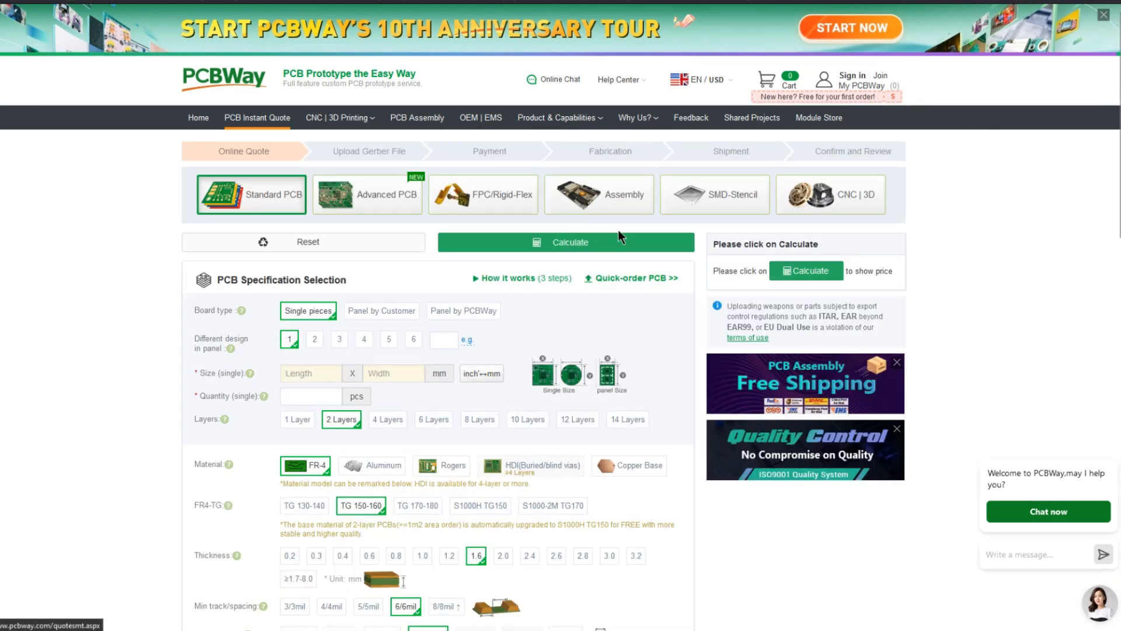
# Step: Scroll the homepage and open the CNC | 3D Printing auto-quote page
pyautogui.scroll(-3)
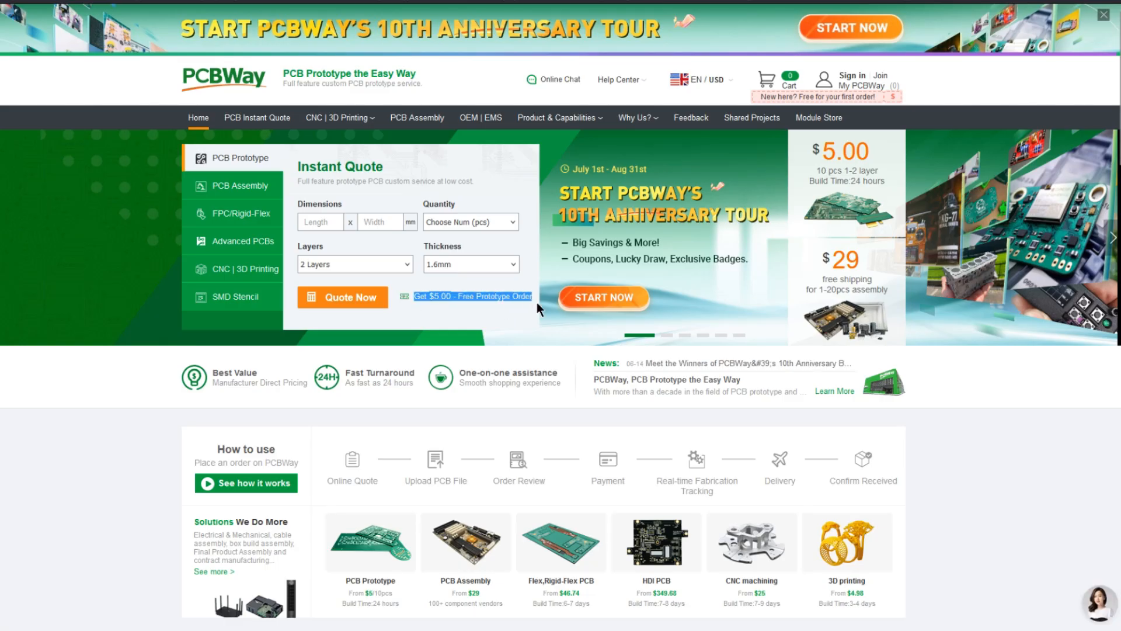
pyautogui.click(251, 268)
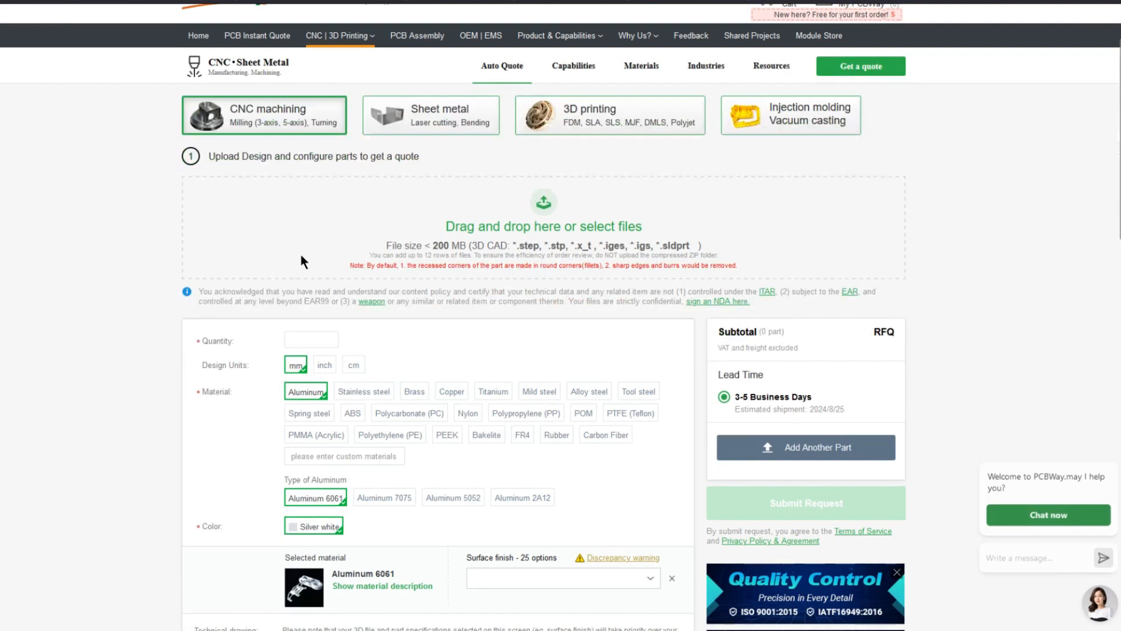
pyautogui.scroll(-3)
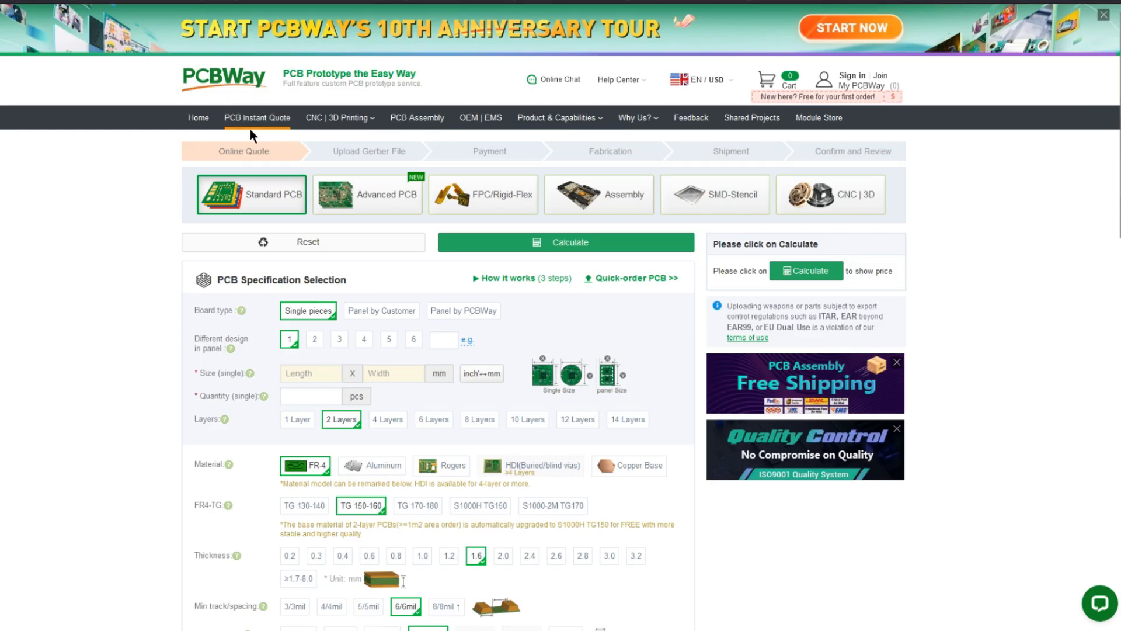
pyautogui.click(854, 194)
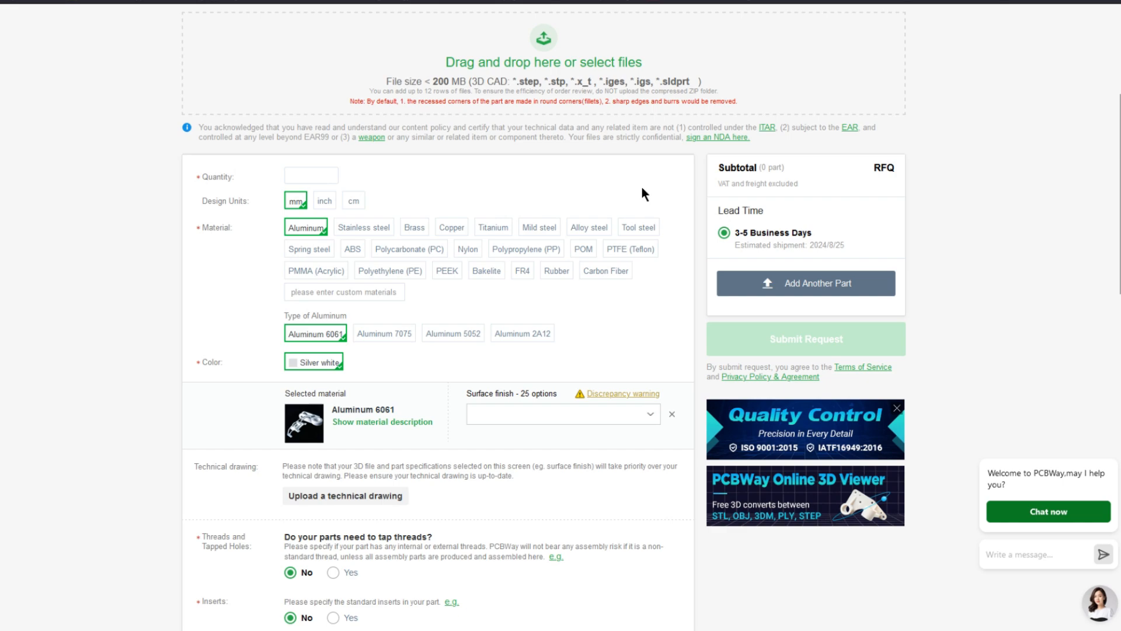